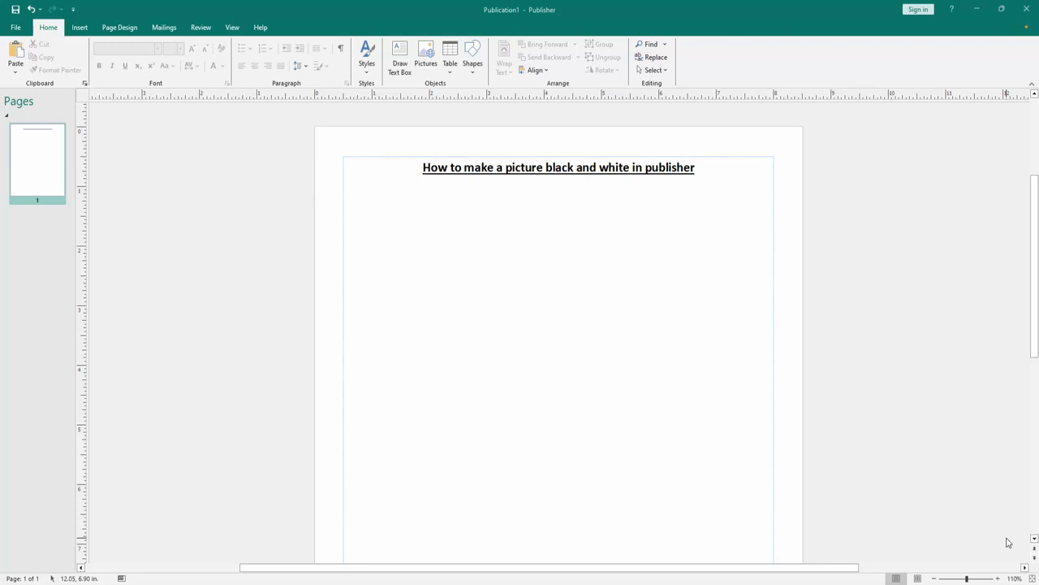
{"action": "mouse_move", "coordinate": [353, 326]}
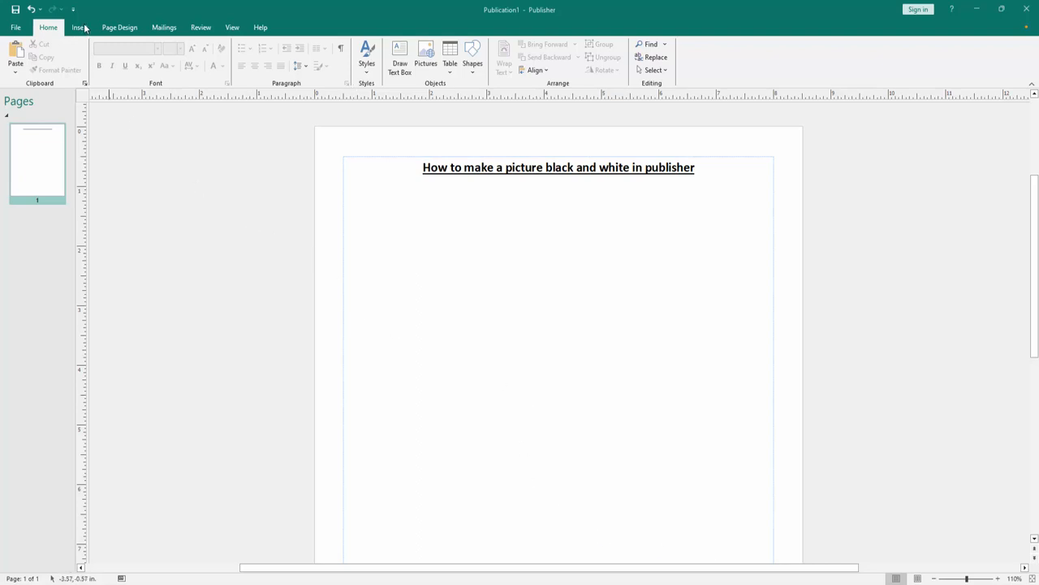
Insert the tree photo IMG_5359 from work (E:) > picture below the title and show its Recolor options
{"action": "left_click", "coordinate": [80, 27]}
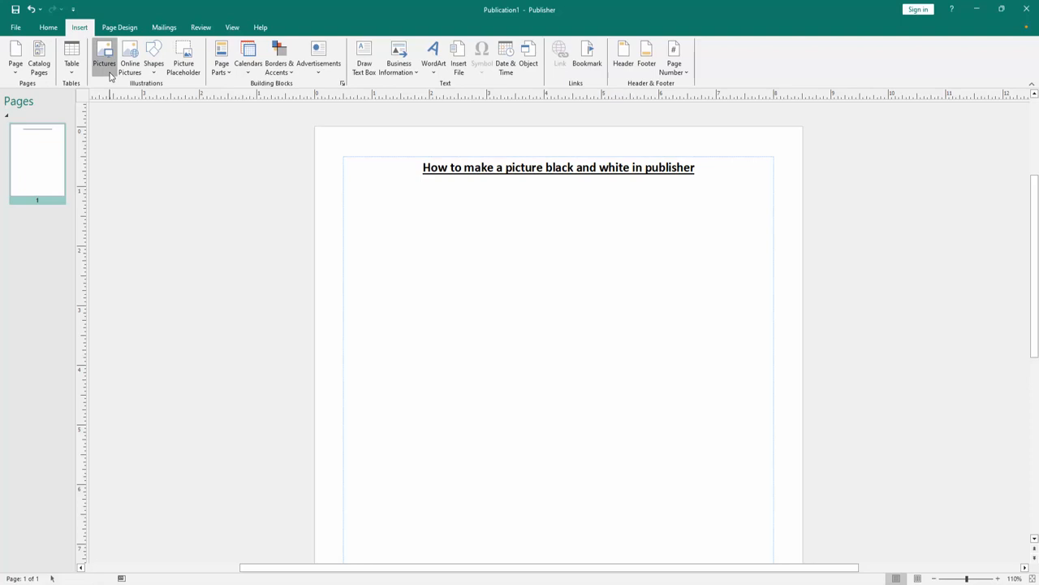
{"action": "left_click", "coordinate": [104, 54]}
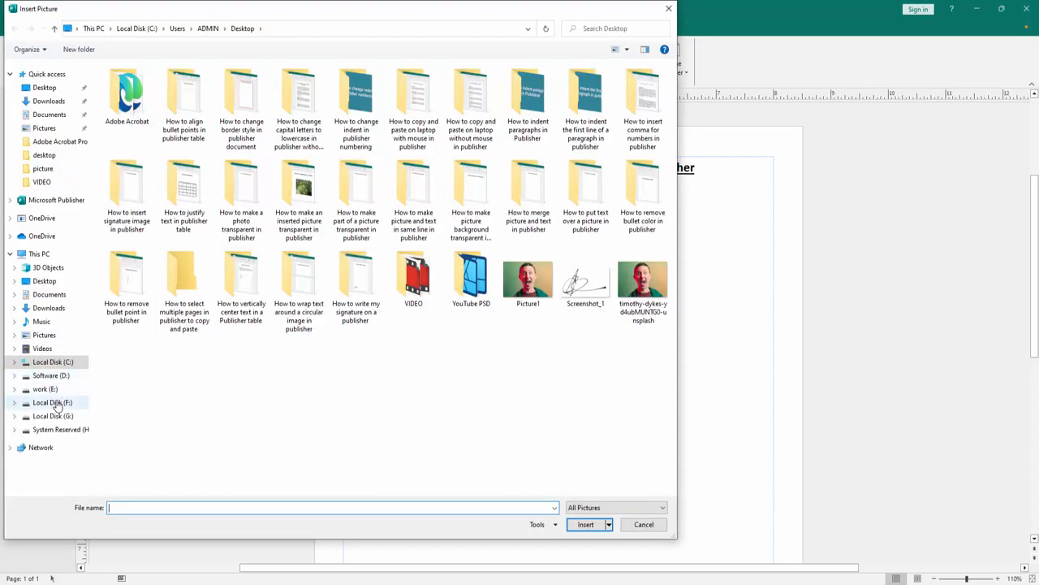
{"action": "left_click", "coordinate": [45, 389]}
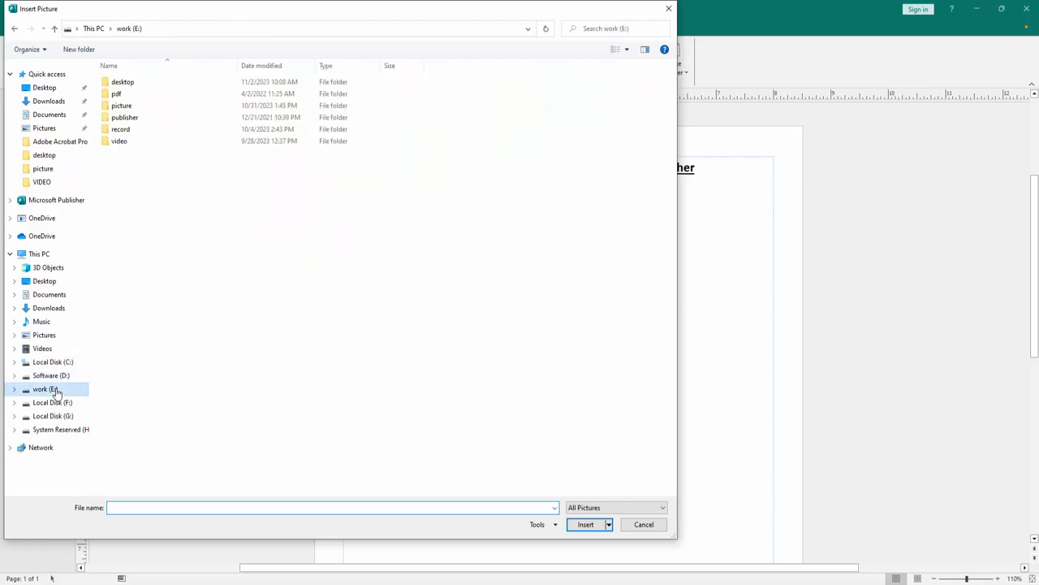
{"action": "double_click", "coordinate": [121, 105]}
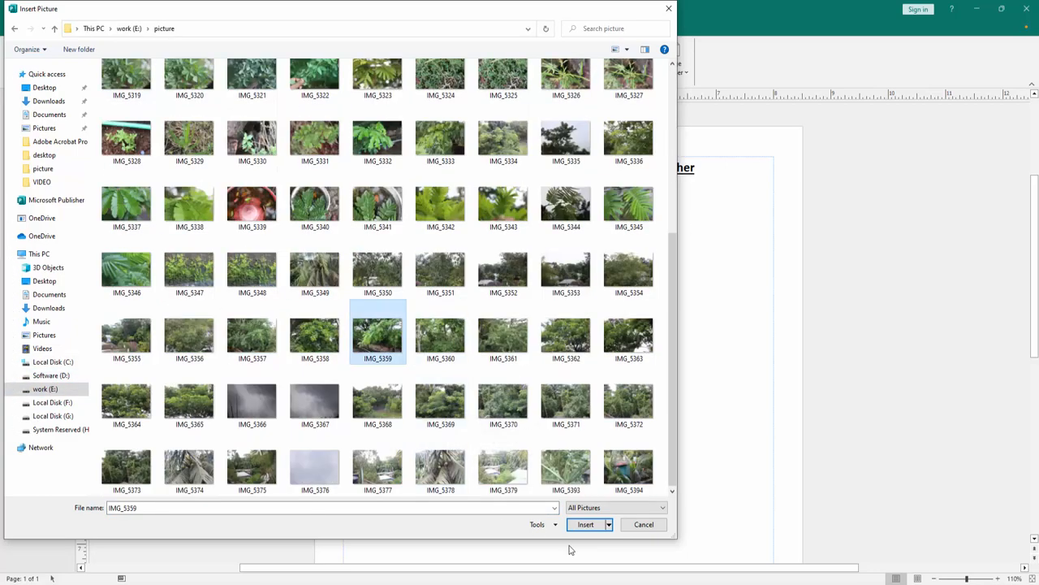
{"action": "left_click", "coordinate": [586, 523]}
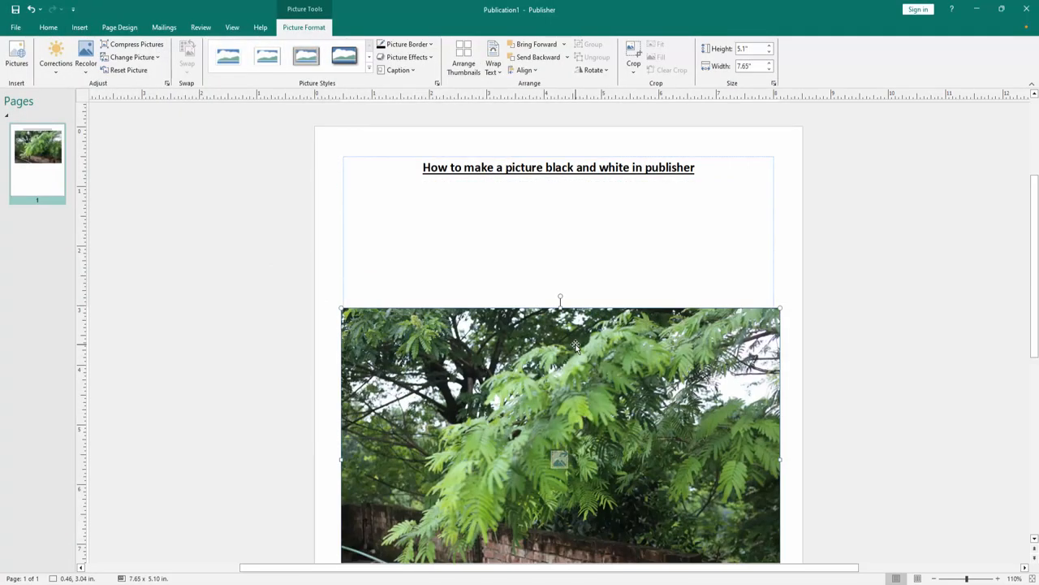
{"action": "mouse_move", "coordinate": [428, 282]}
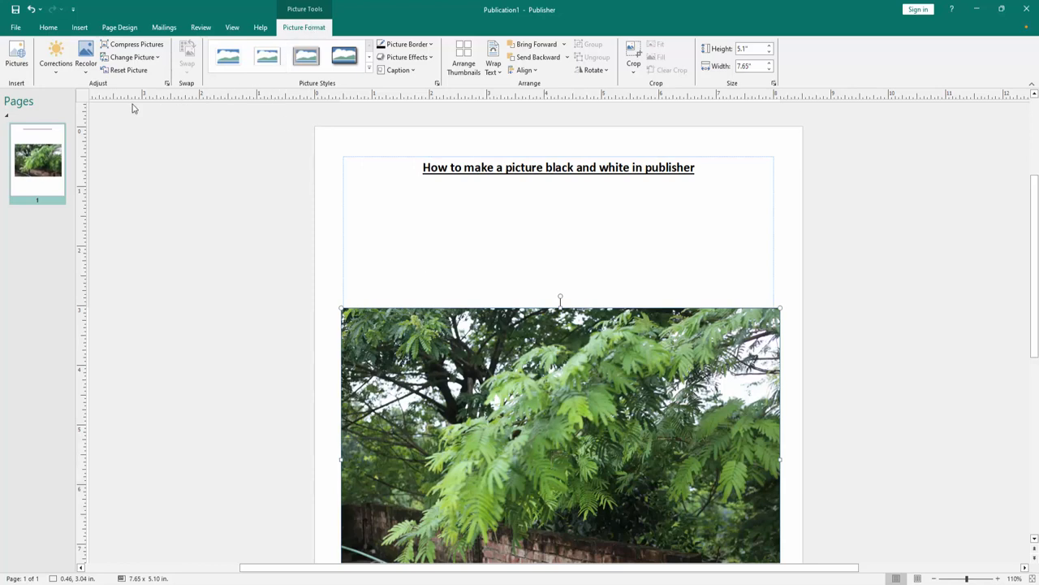
{"action": "left_click", "coordinate": [55, 62]}
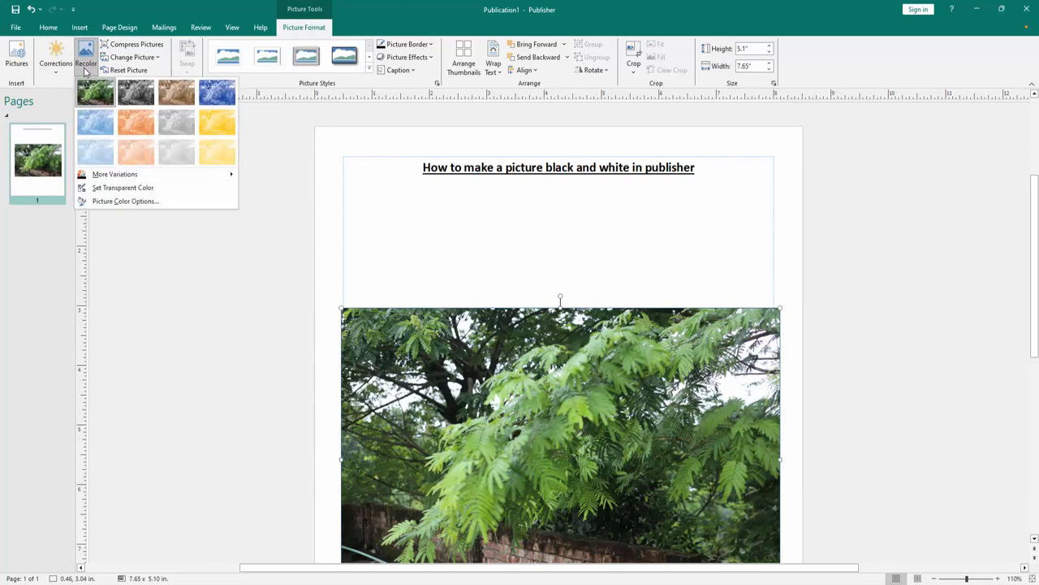
{"action": "mouse_move", "coordinate": [136, 92]}
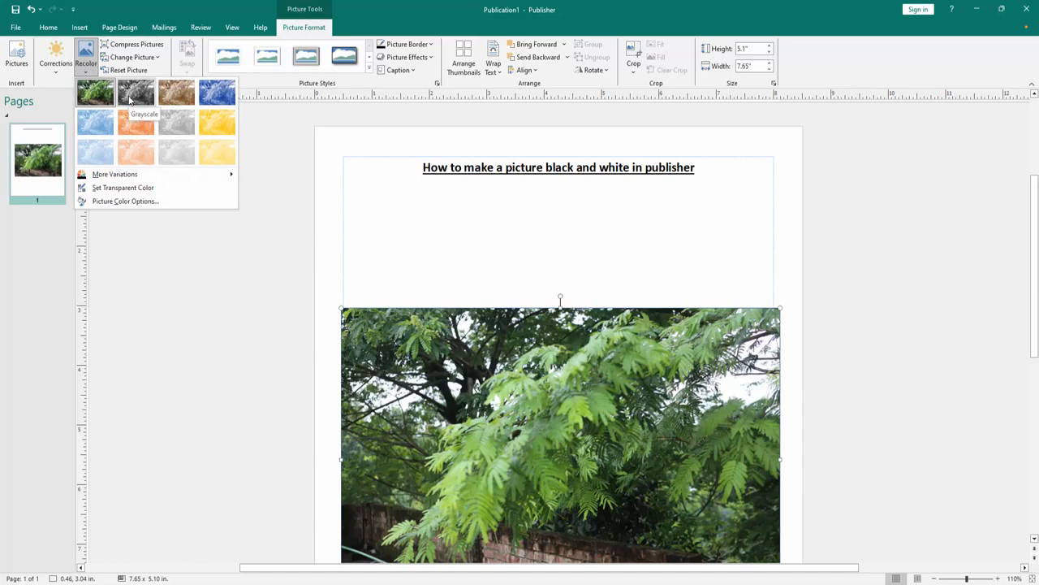